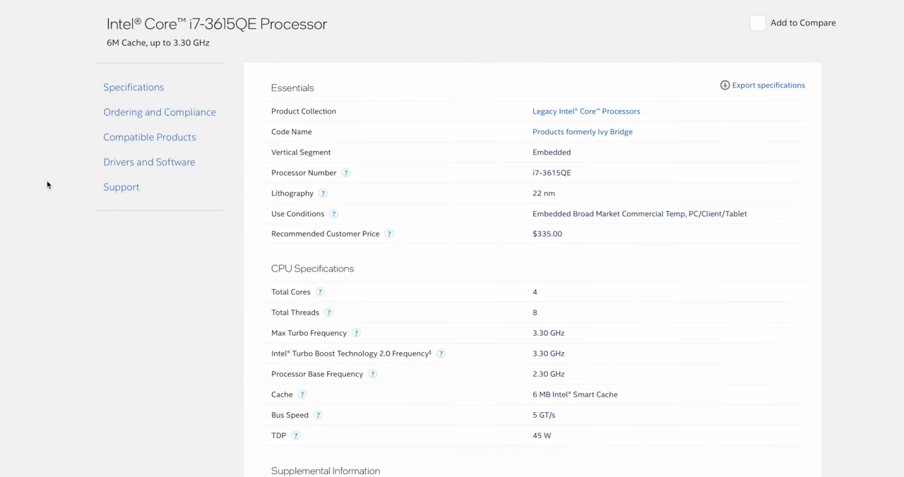
{"action": "scroll", "scroll_direction": "down", "scroll_amount": 3}
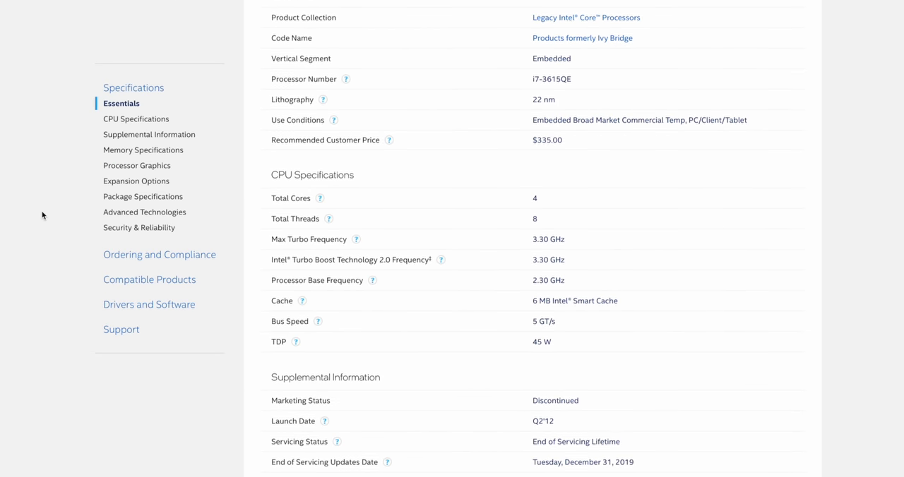